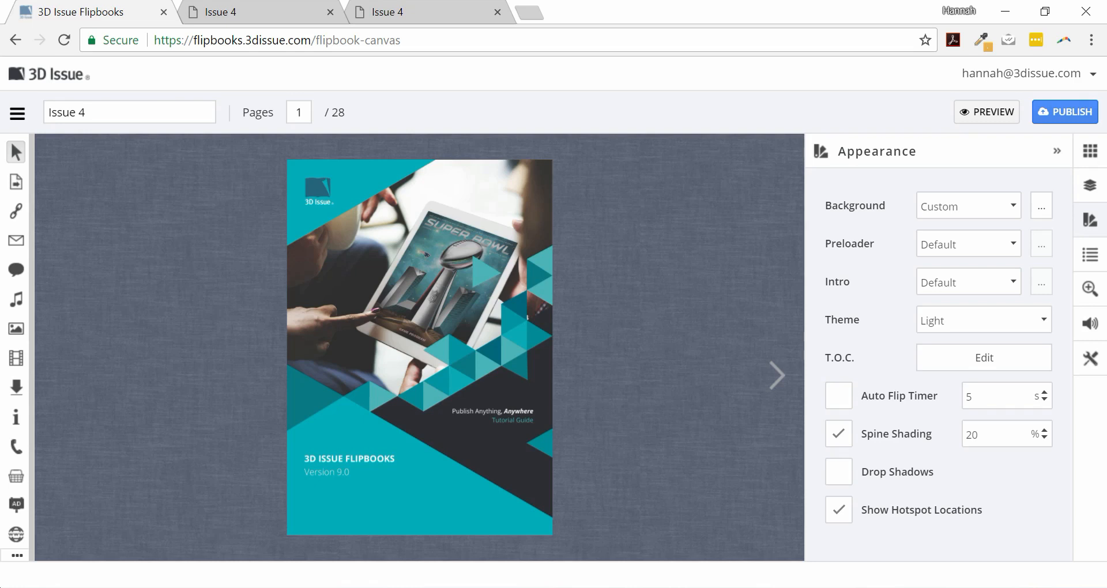
mouse_move(1090, 219)
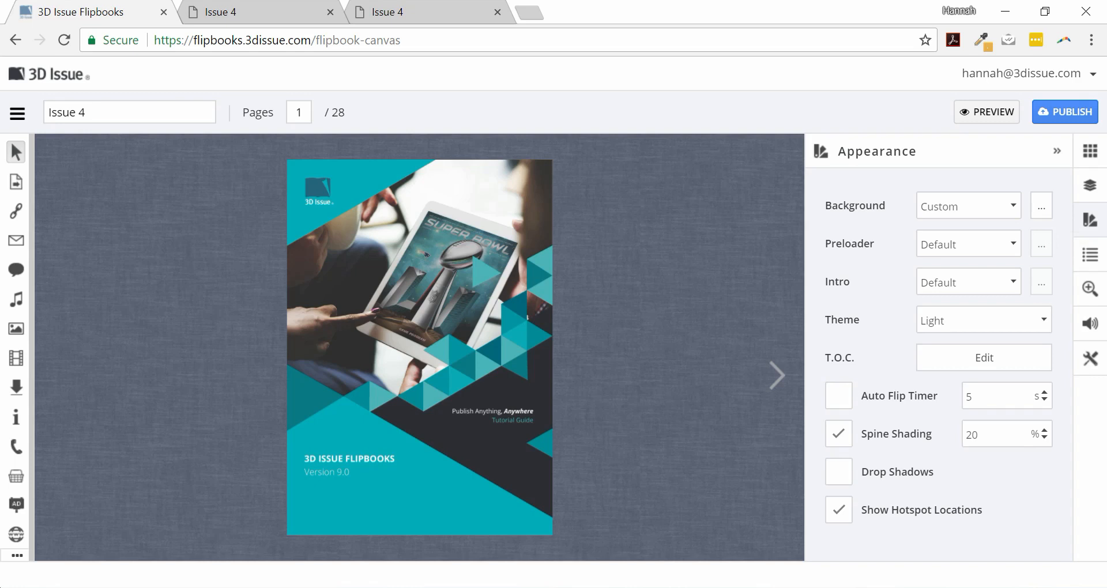
Step: Re-enable Spine Shading and set its percentage to 7
click(838, 434)
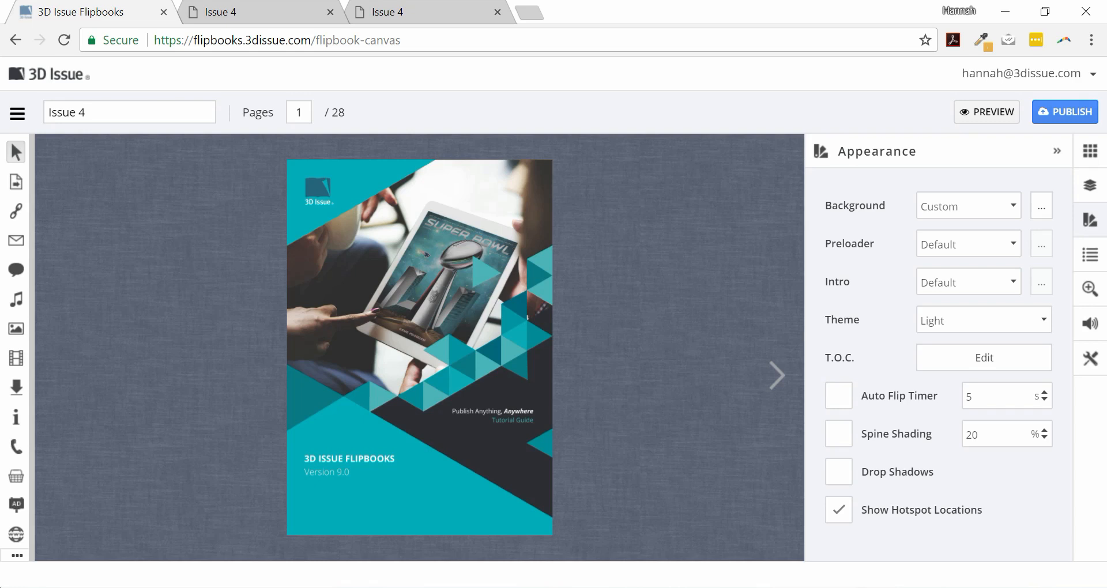
click(839, 434)
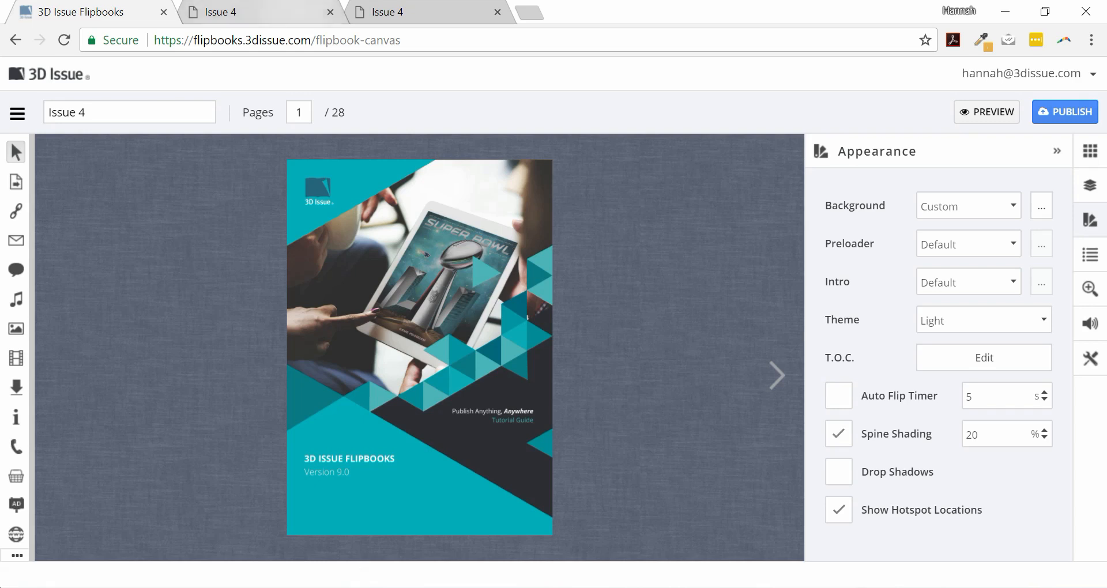
click(986, 112)
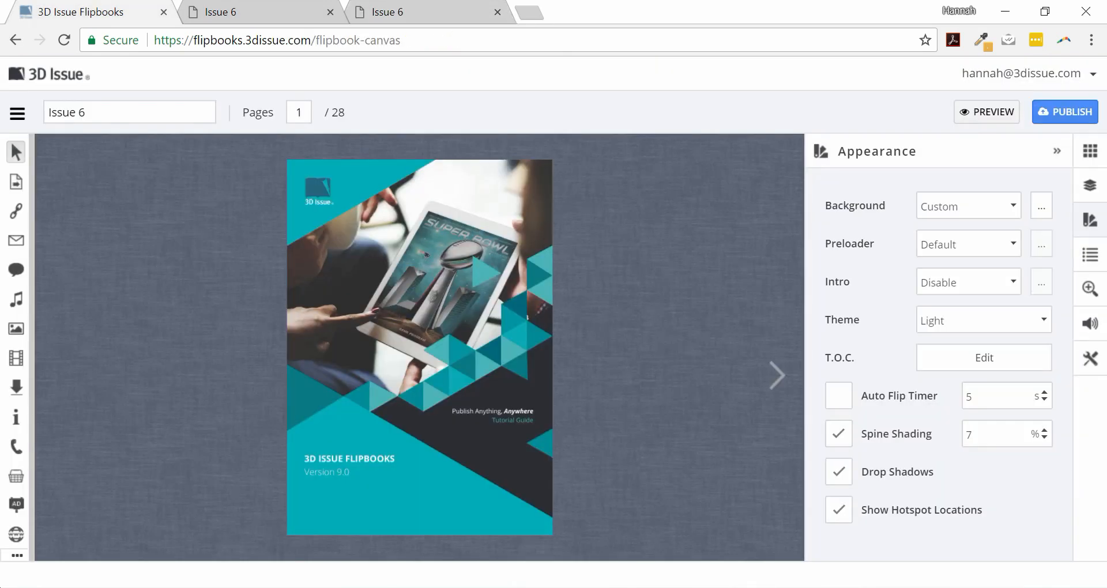
Step: Leave Drop Shadows checked and launch the Issue 6 browser preview
click(839, 472)
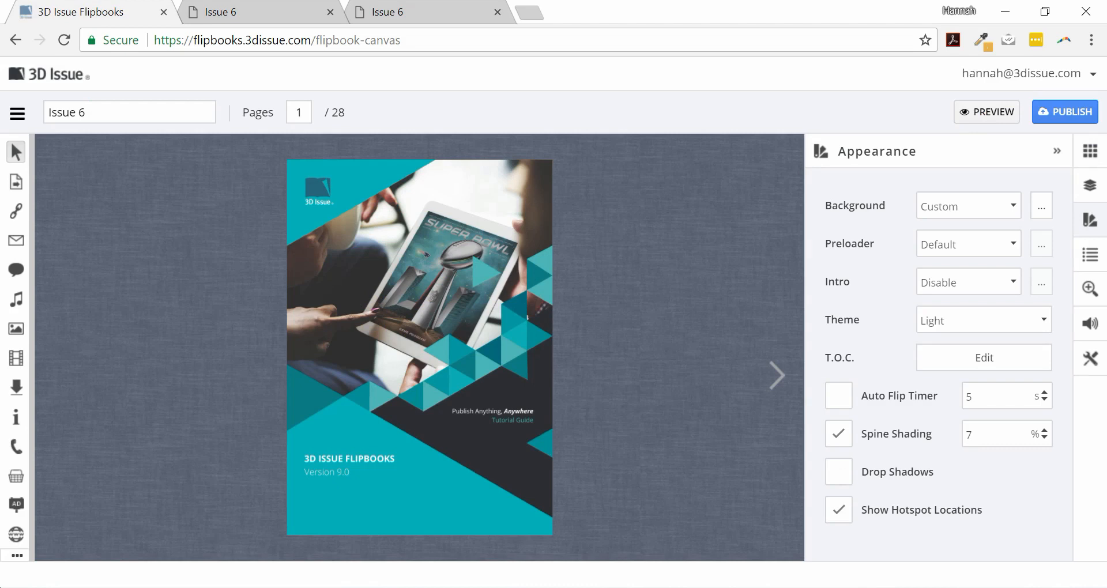
click(838, 471)
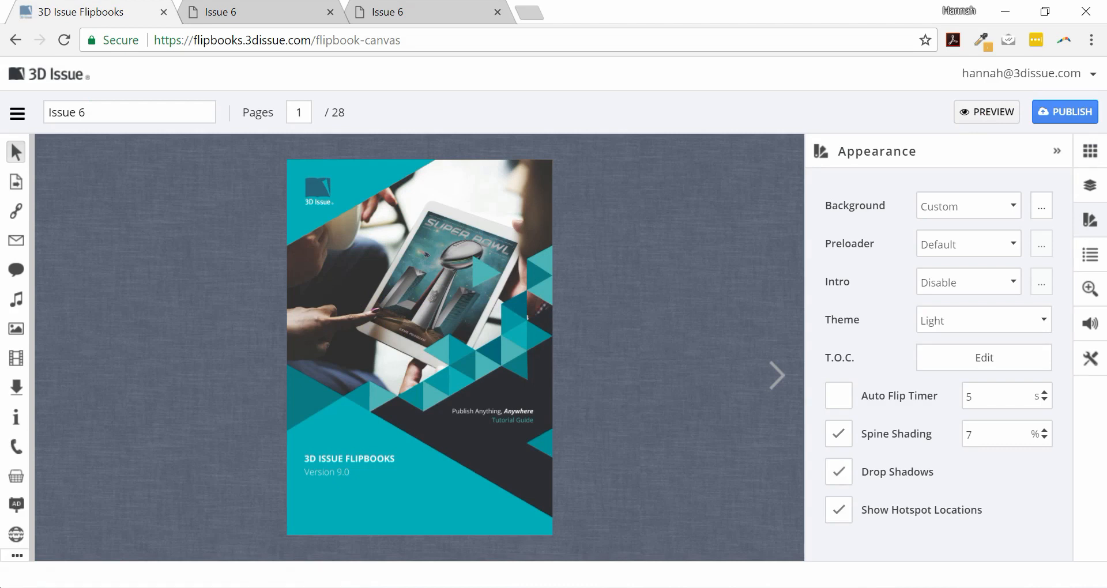
click(986, 112)
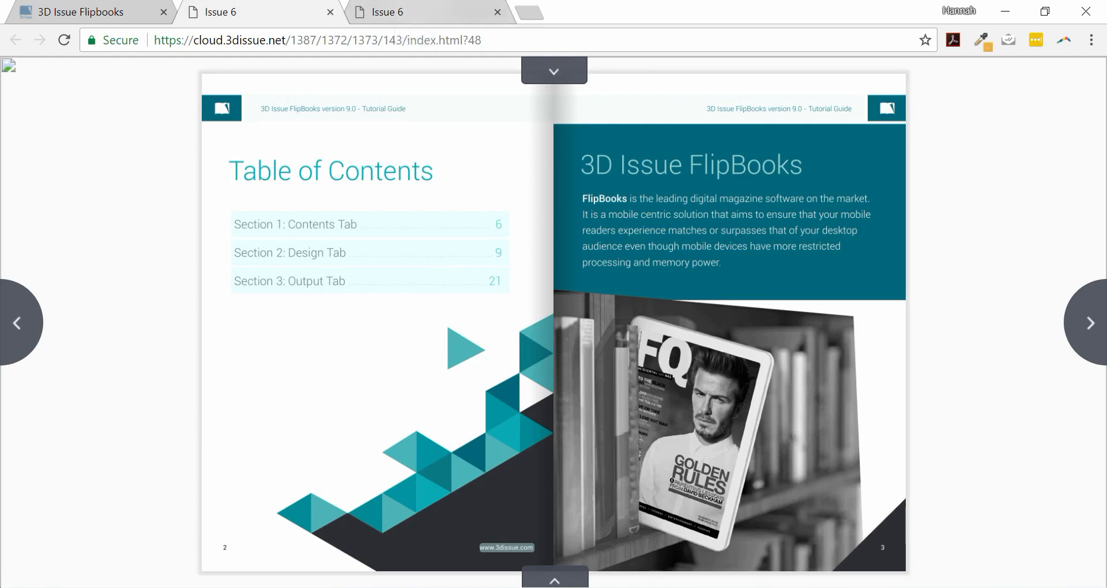
Step: Flip forward to pages 4–5, then view the other Issue 6 preview tab
click(1090, 323)
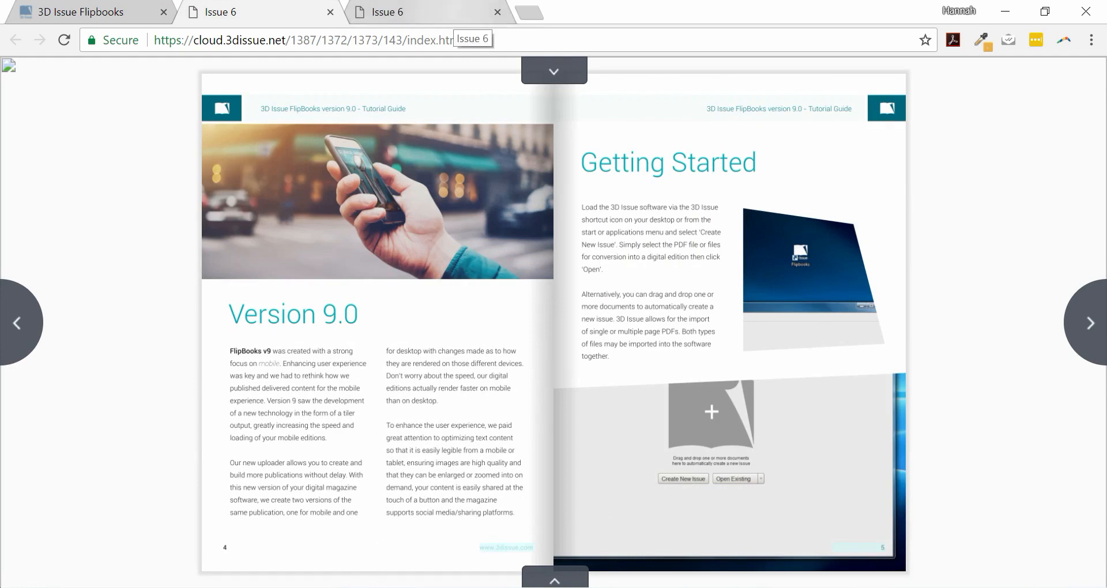
click(18, 323)
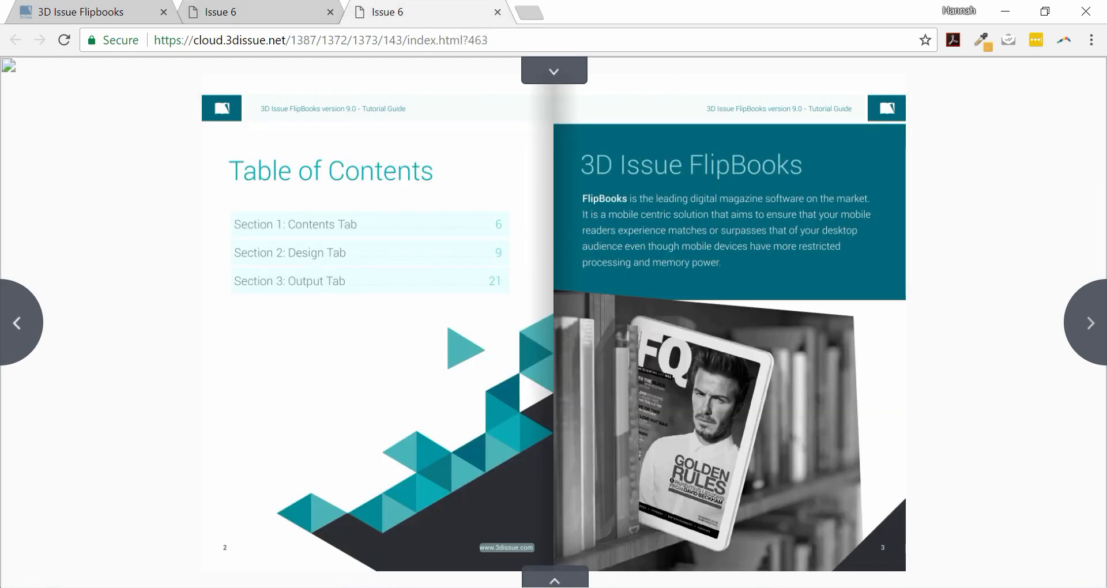